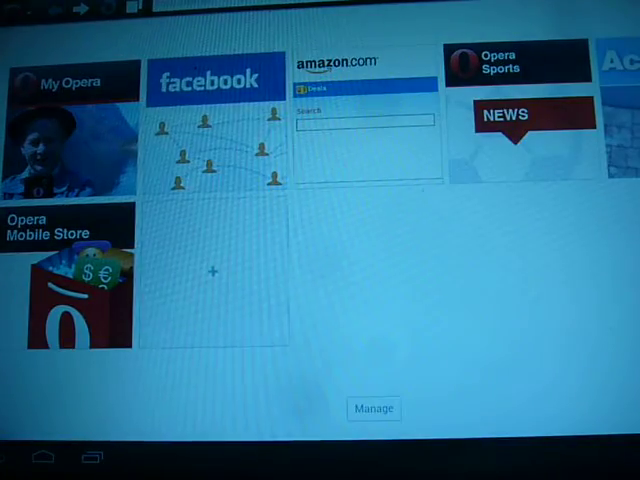
Return from Opera's Speed Dial to the Android home screen
left_click(38, 457)
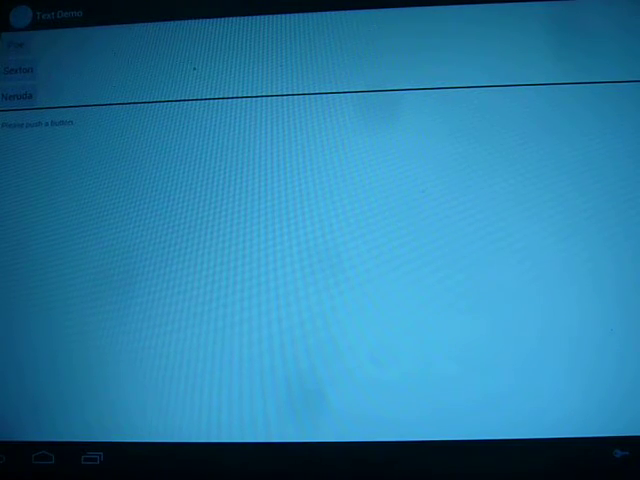
left_click(22, 70)
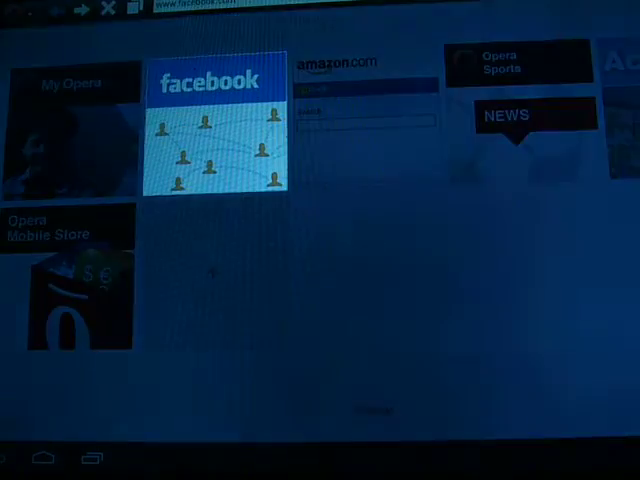
Load facebook.com from the Facebook Speed Dial tile, reaching its sign-up page
left_click(218, 125)
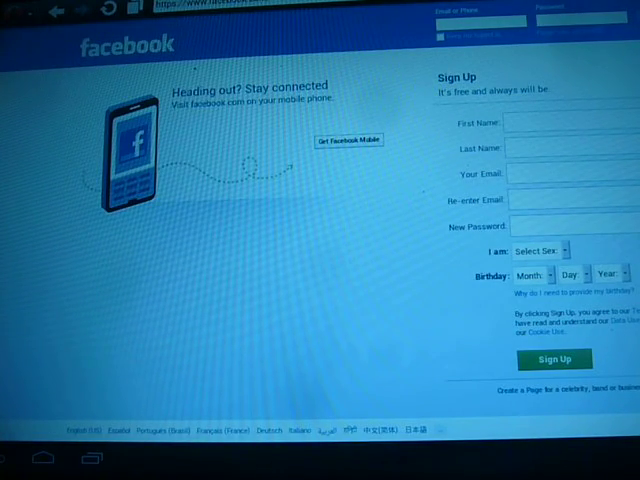